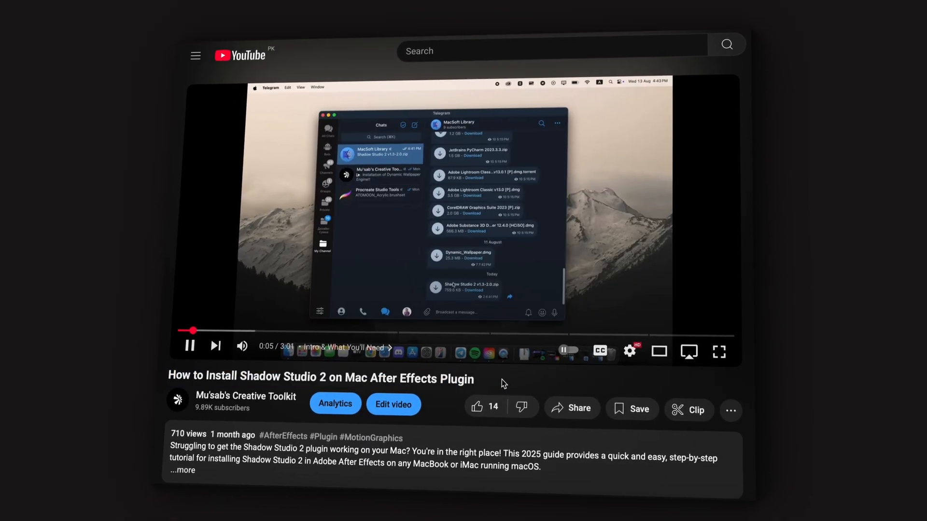
Scroll the tutorial page down to its description and comments, then back up.
scroll("down", 3)
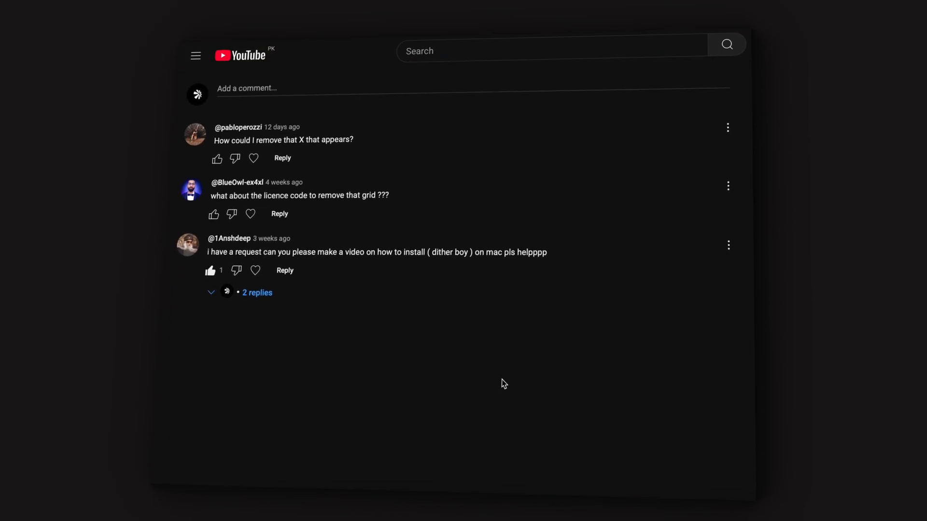
scroll("up", 3)
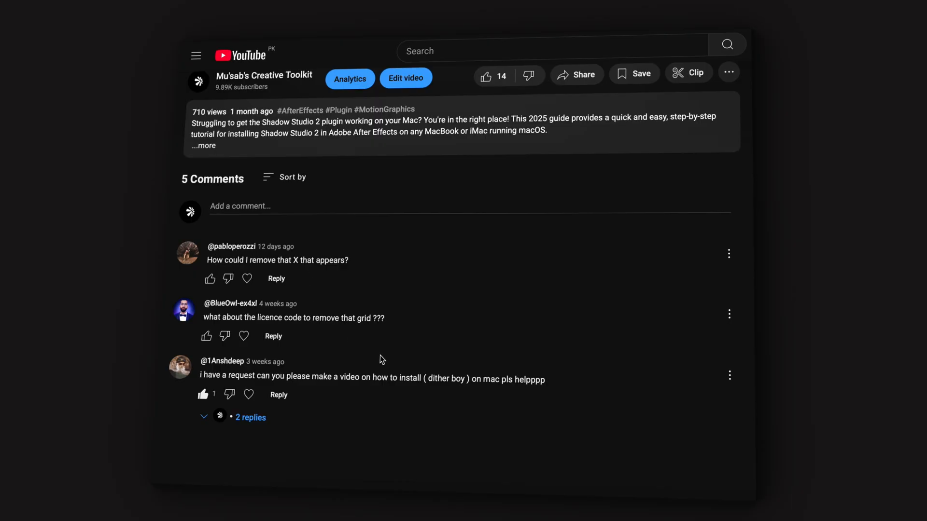
mouse_move(513, 360)
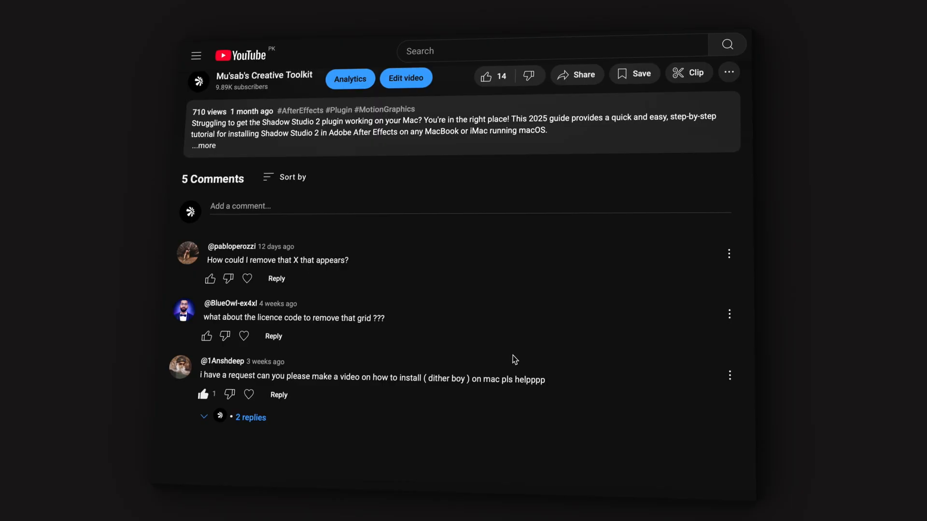
scroll("up", 3)
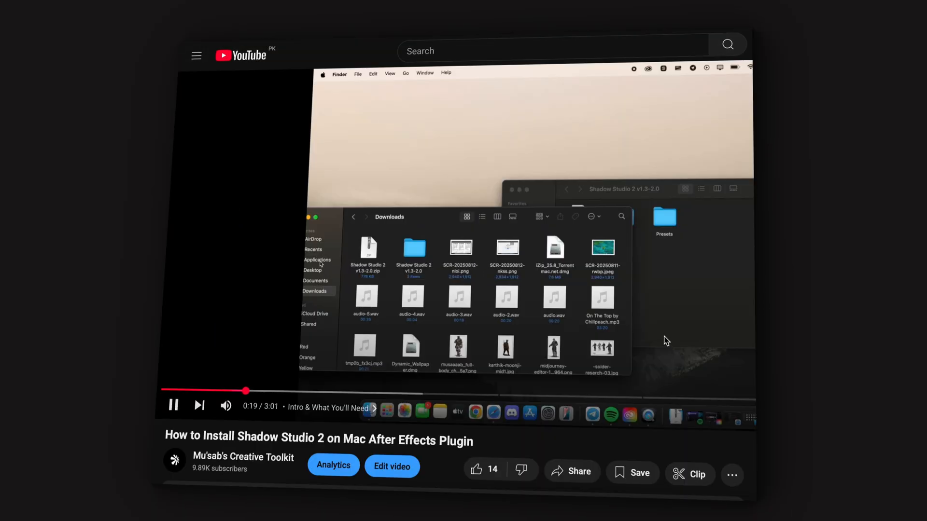
Seek the tutorial to the Shadow Studio 2 example at about 2:35, then switch to QuickTime Player.
left_click(650, 336)
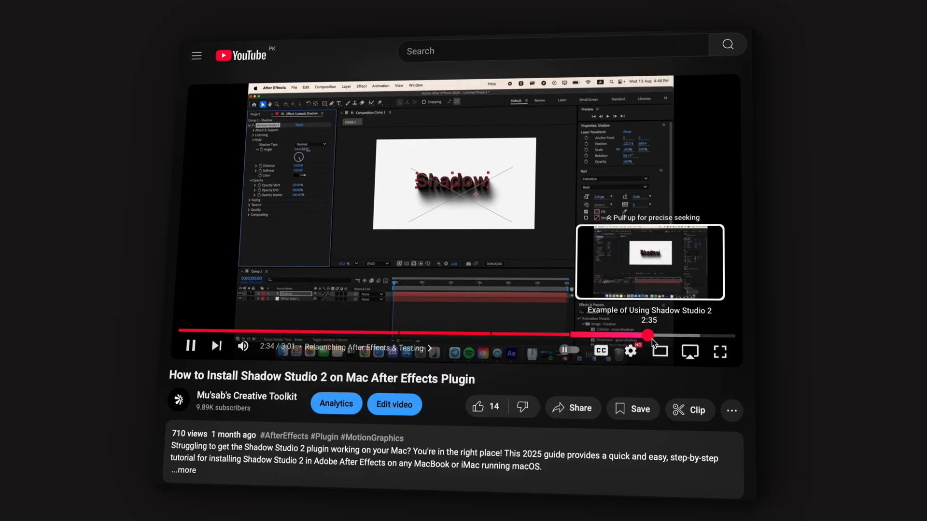
mouse_move(650, 386)
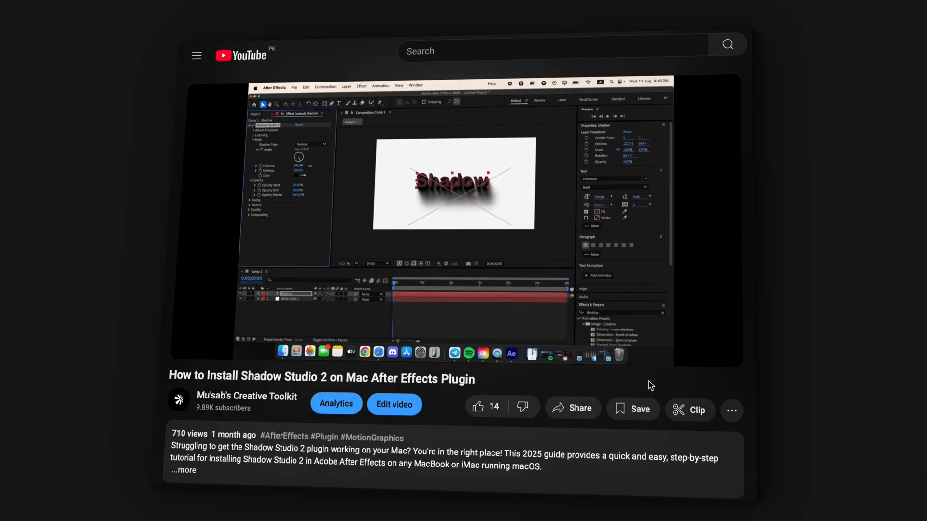
left_click(773, 500)
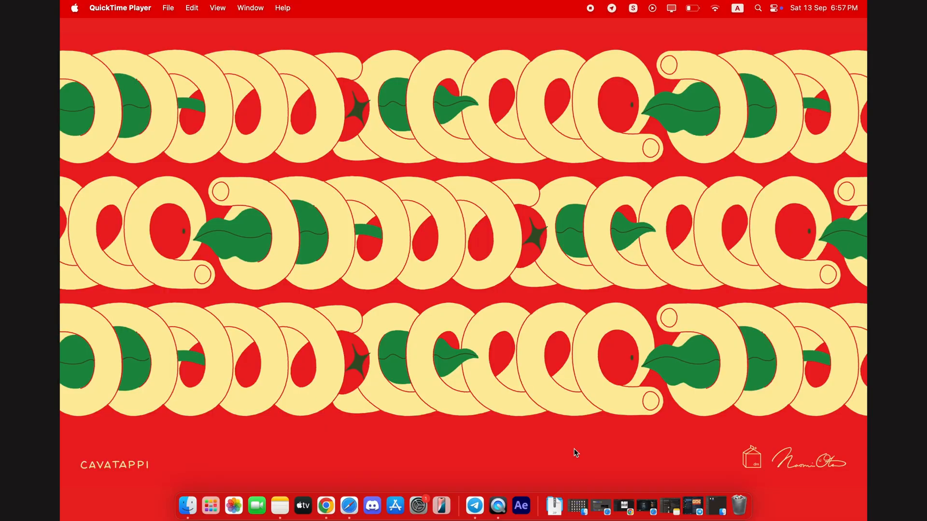
mouse_move(521, 505)
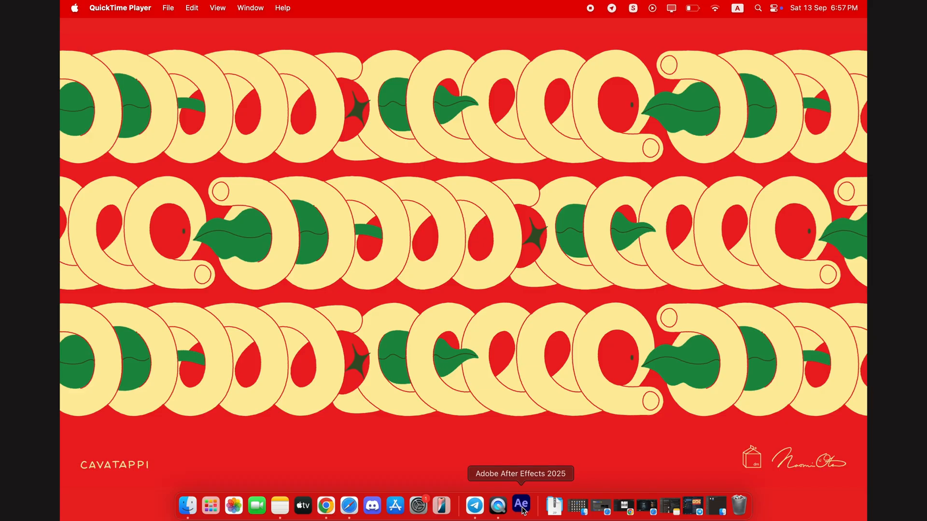
mouse_move(521, 506)
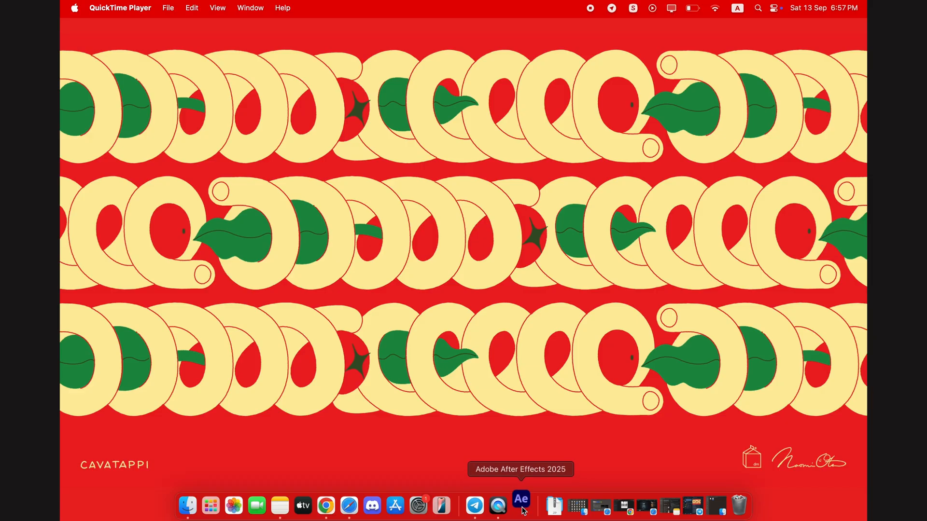
Launch After Effects 2025 from the Dock into an empty untitled project.
left_click(520, 506)
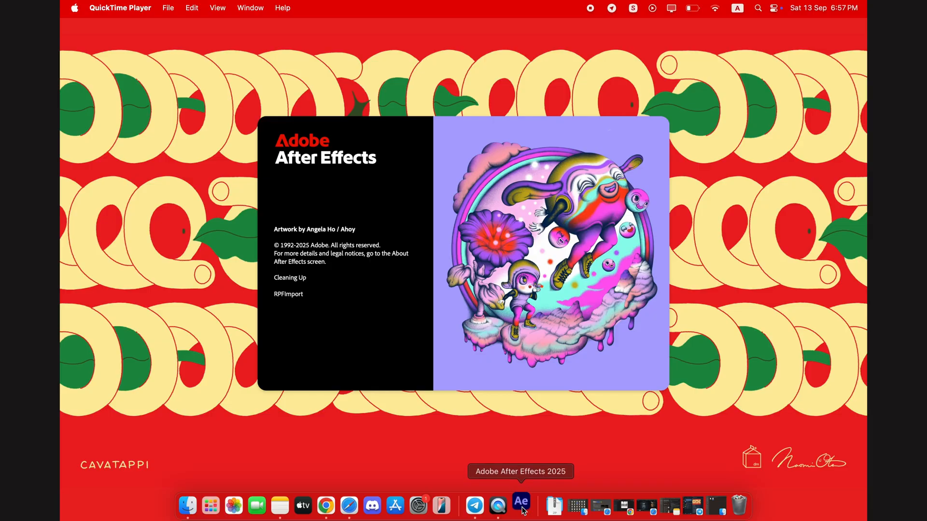
left_click(521, 505)
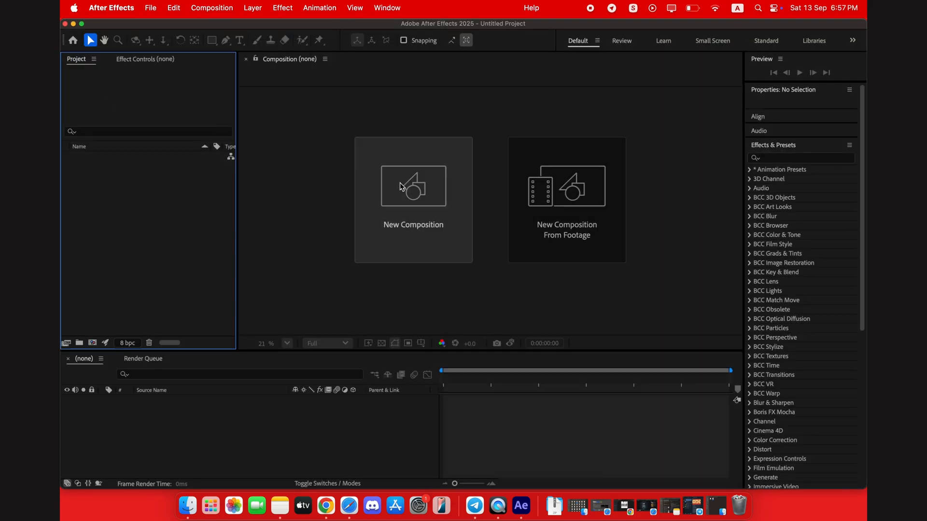
Create a new composition and add a text layer reading 'Shadow'.
left_click(413, 187)
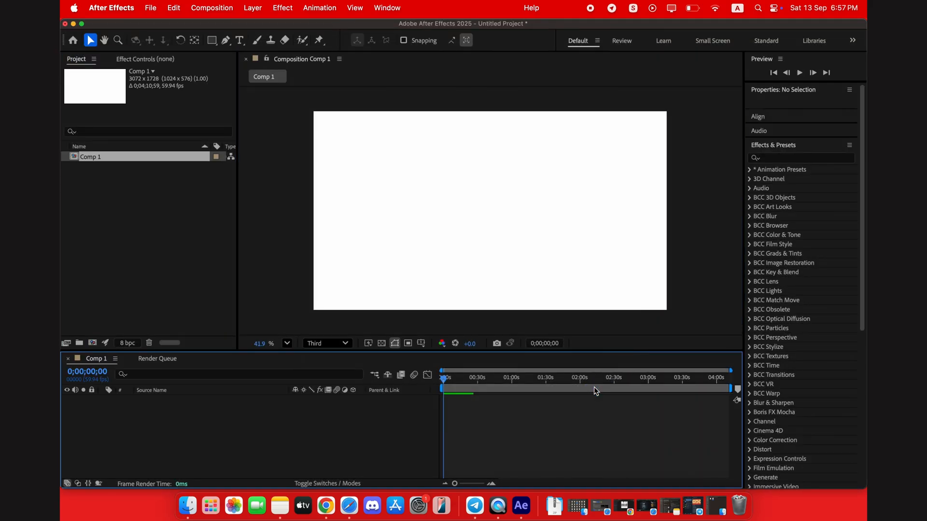
left_click(239, 40)
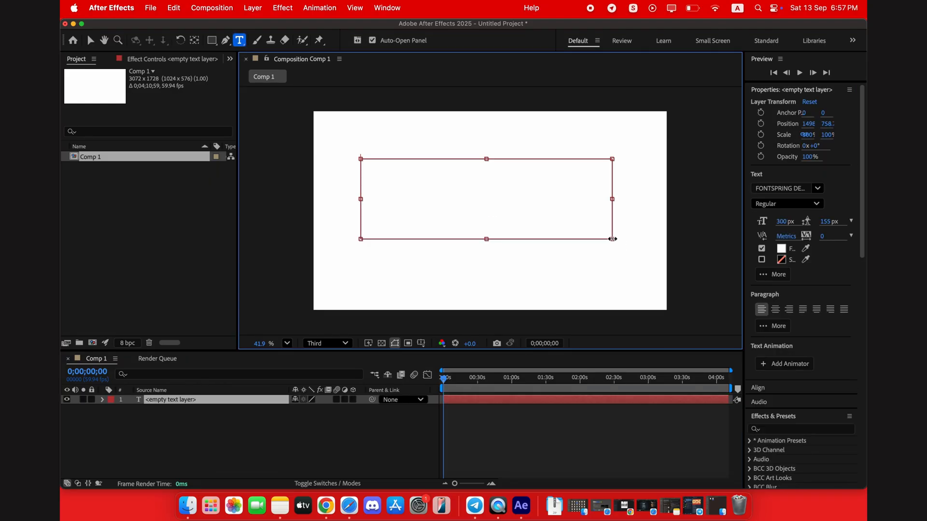
type("S")
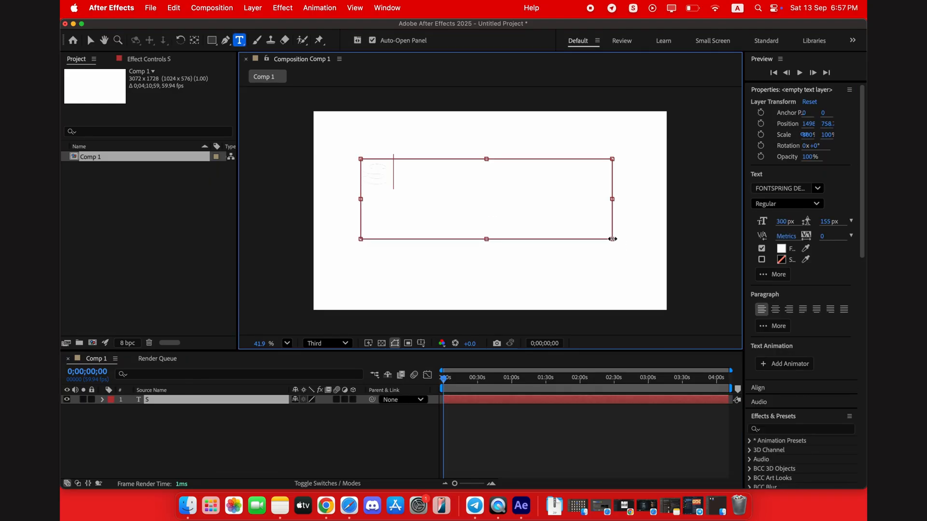
type("Shadow")
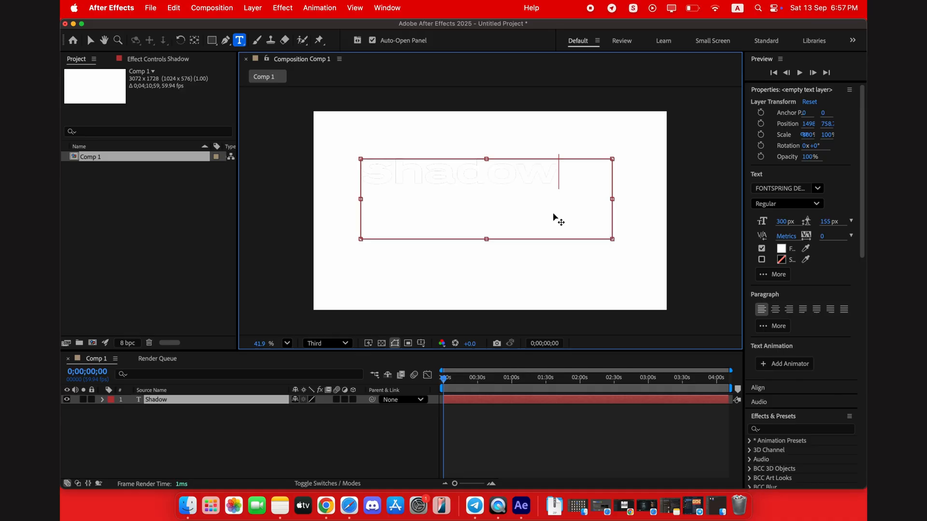
Move the Shadow text nearer the centre of the frame.
left_click(89, 40)
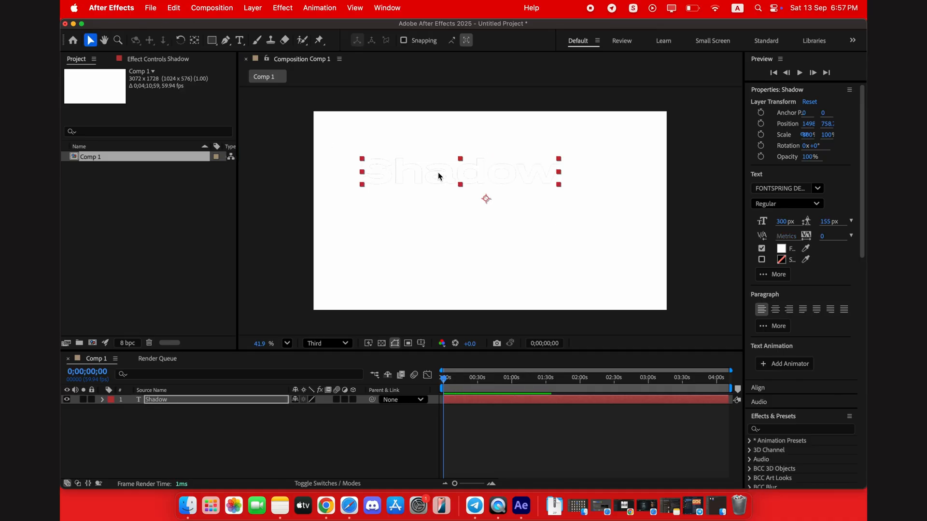
left_click_drag(460, 171, 491, 201)
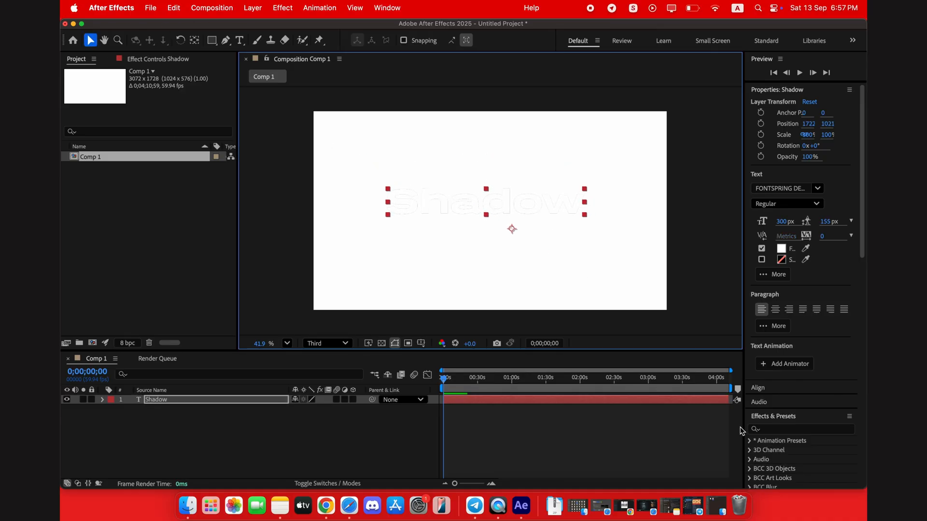
left_click(798, 429)
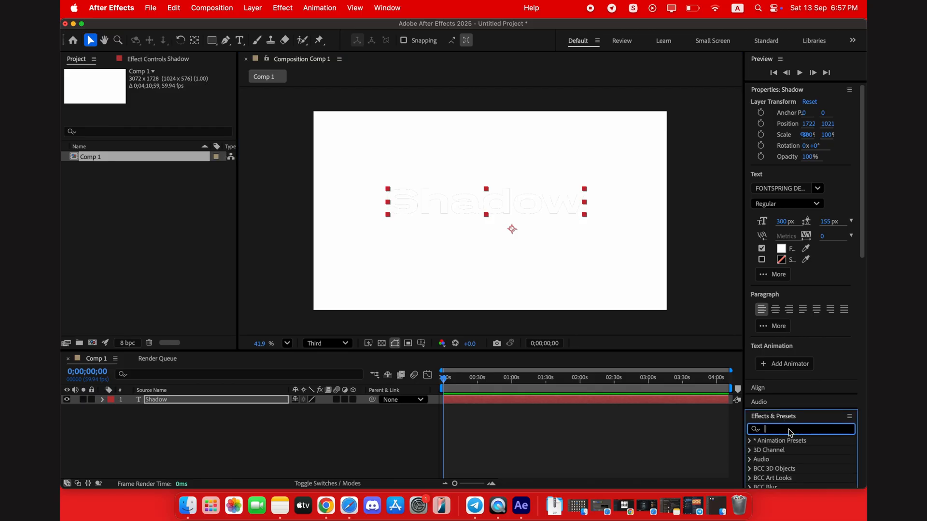
Apply Shadow Studio 3 to the text, lengthening the shadow and lowering Light Softness.
type("shadow")
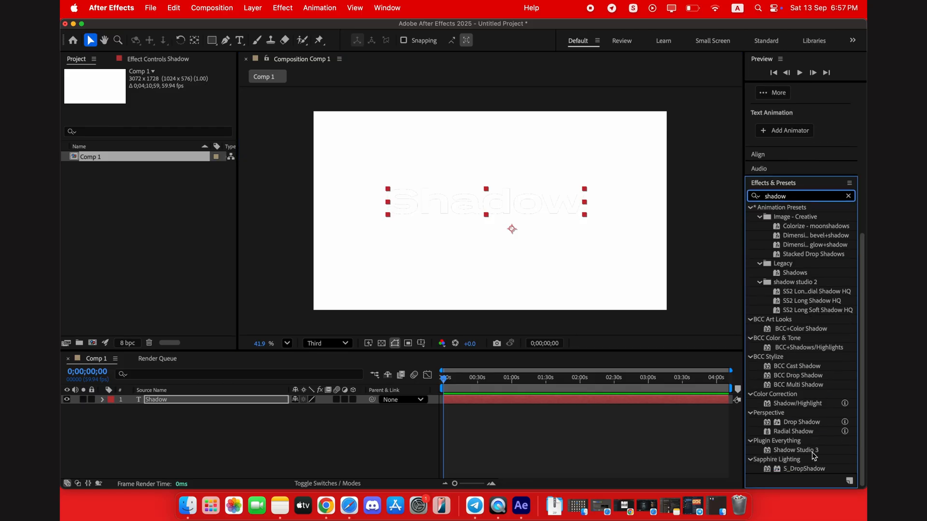
left_click(798, 450)
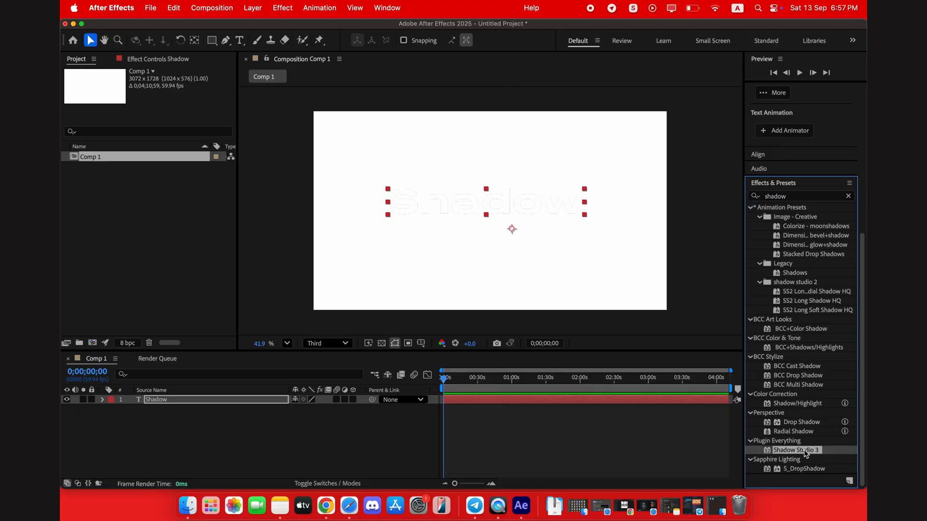
double_click(798, 450)
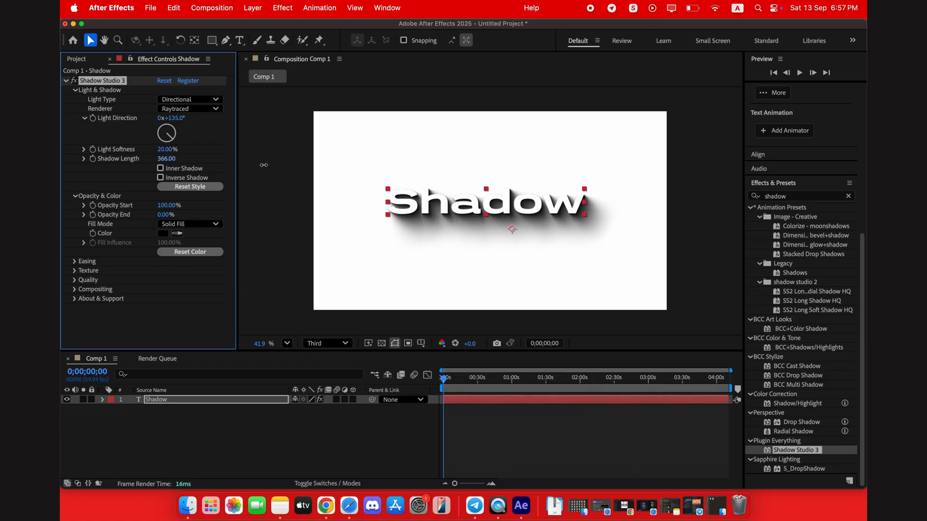
left_click_drag(168, 158, 177, 158)
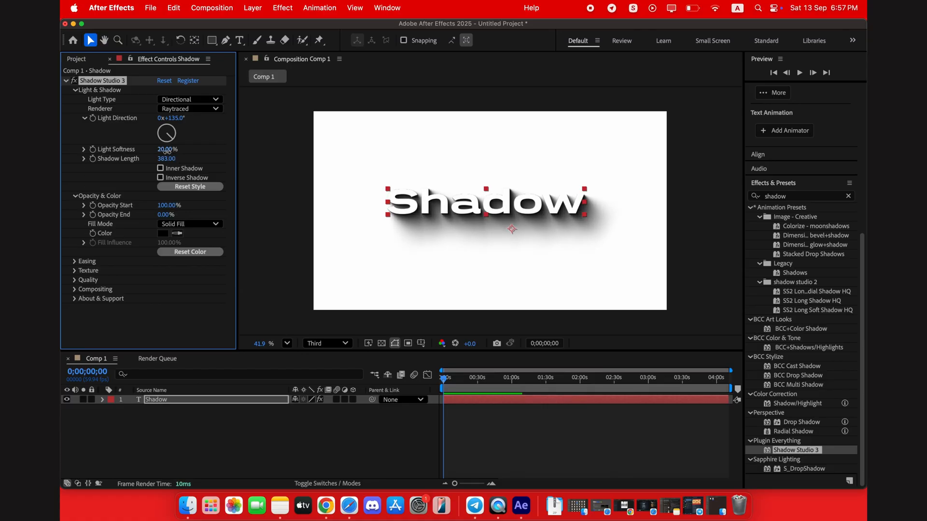
left_click_drag(167, 150, 154, 149)
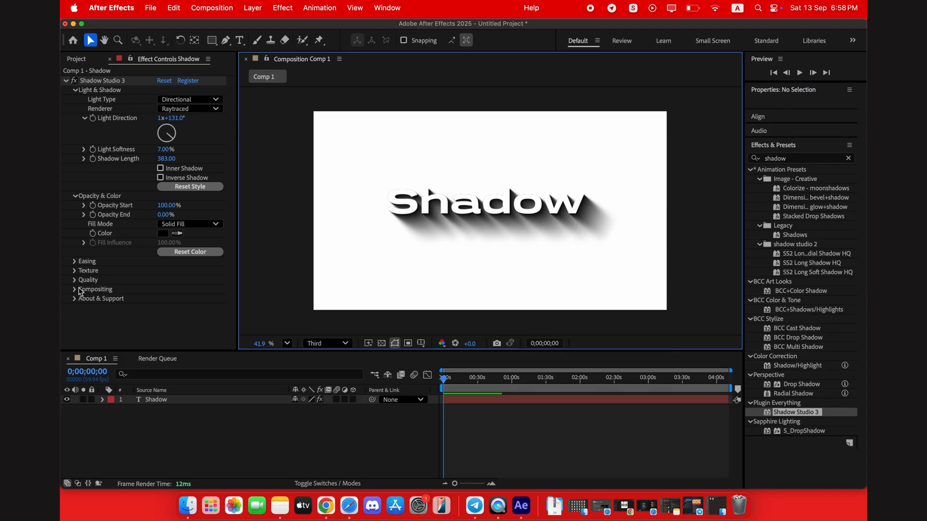
Set Shadow Studio 3's Quality Preset to High and expand its Easing settings.
left_click(75, 279)
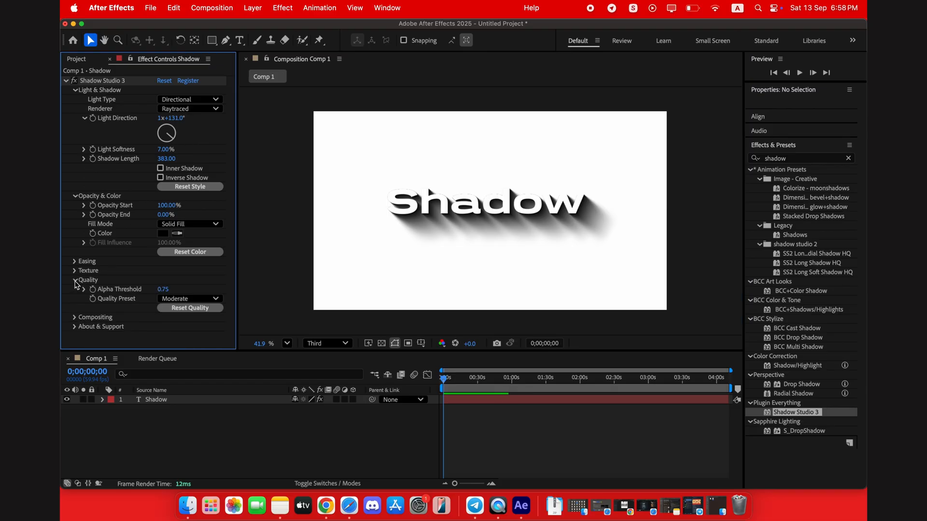
left_click(189, 298)
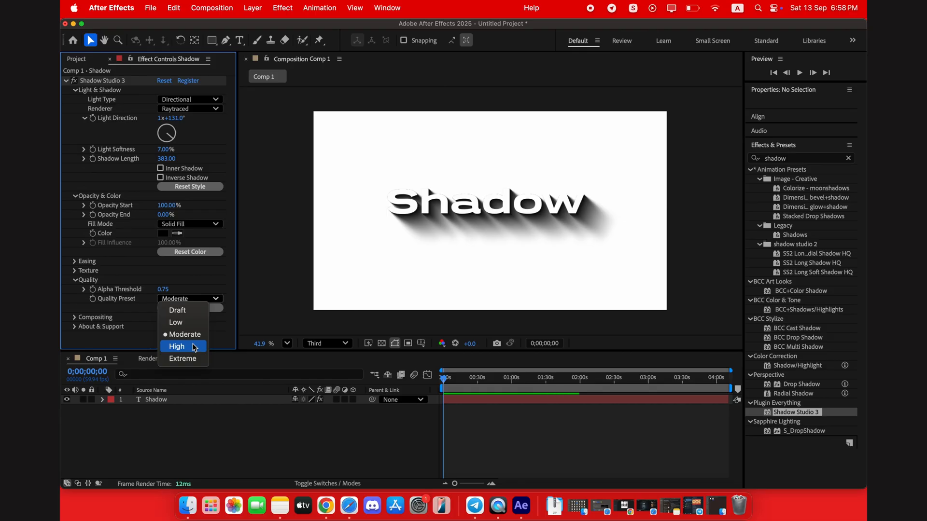
left_click(176, 347)
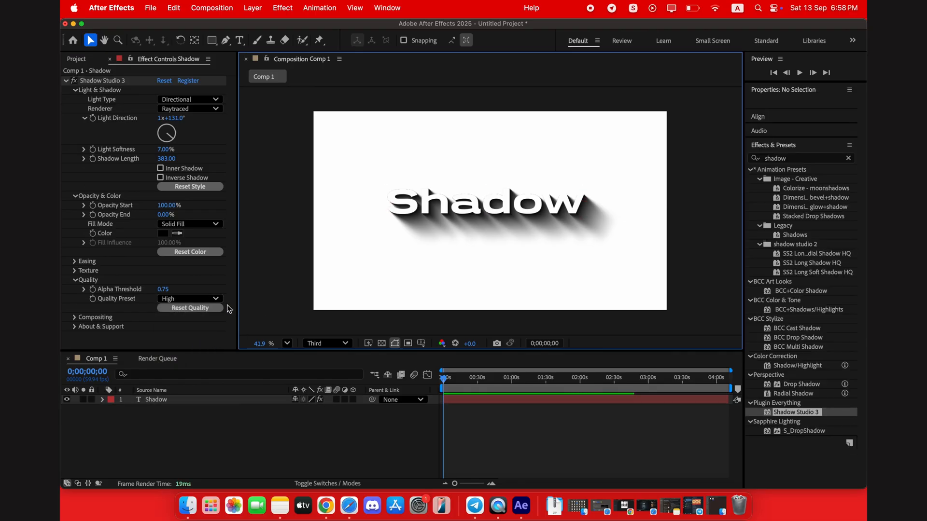
left_click(75, 261)
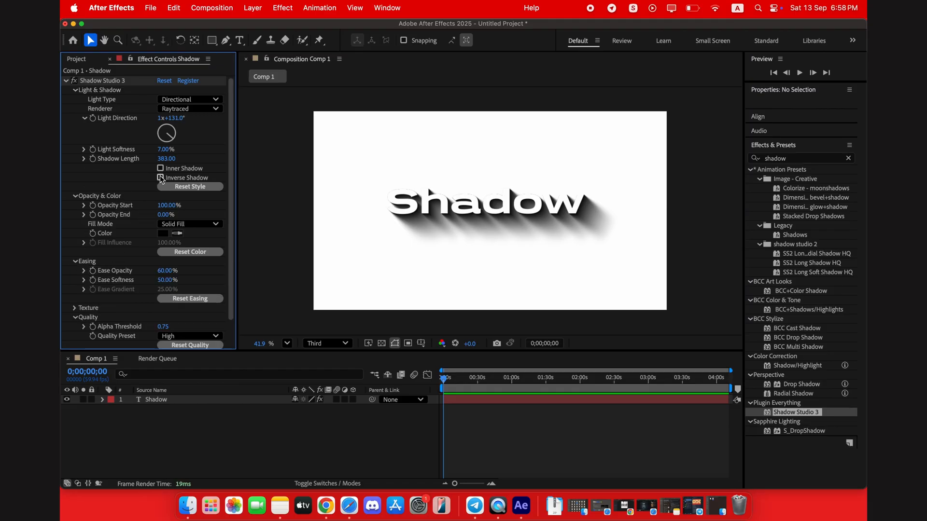
left_click(155, 399)
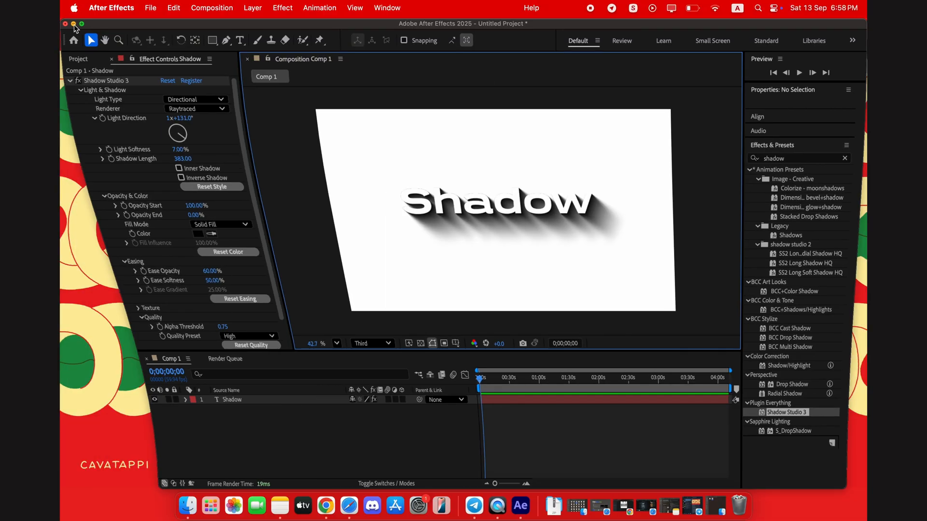
Minimize After Effects and show Shadow Studio 3.plugin and the Plug-ins folder in Finder.
left_click(74, 24)
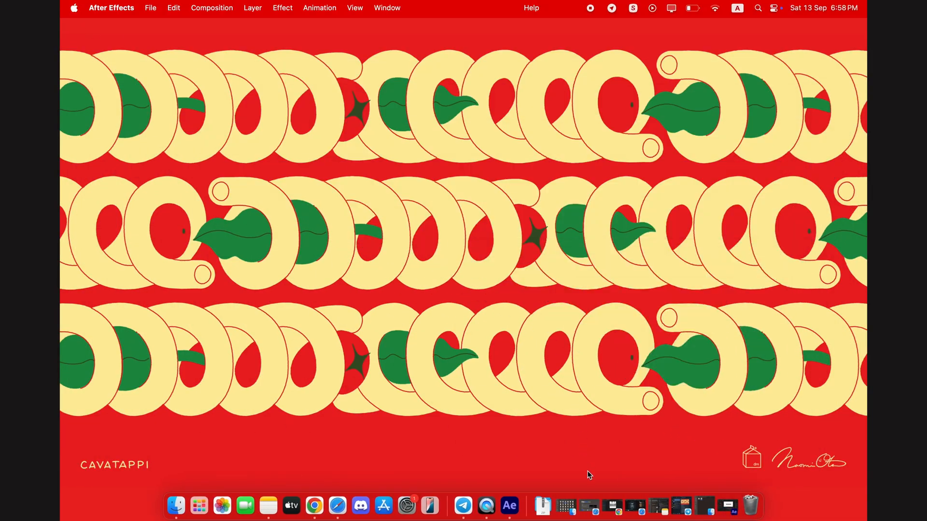
mouse_move(635, 506)
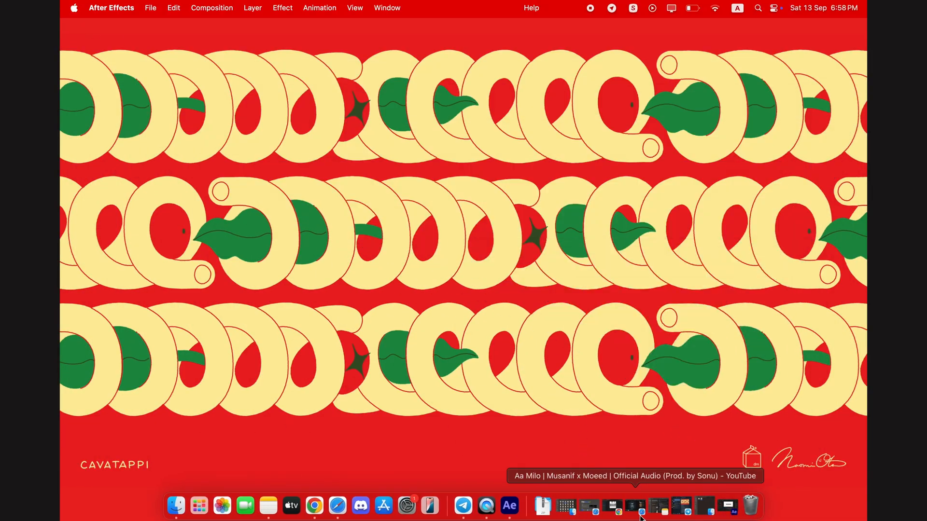
mouse_move(703, 506)
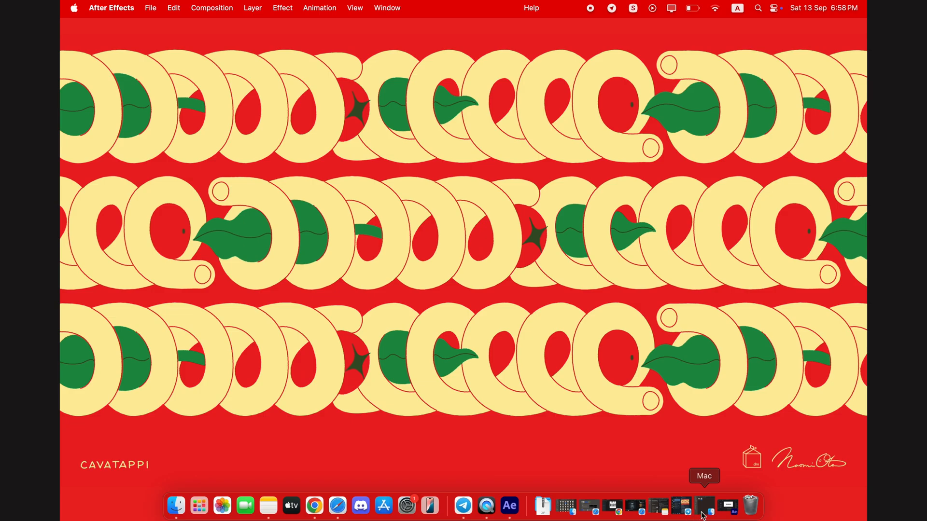
left_click(704, 506)
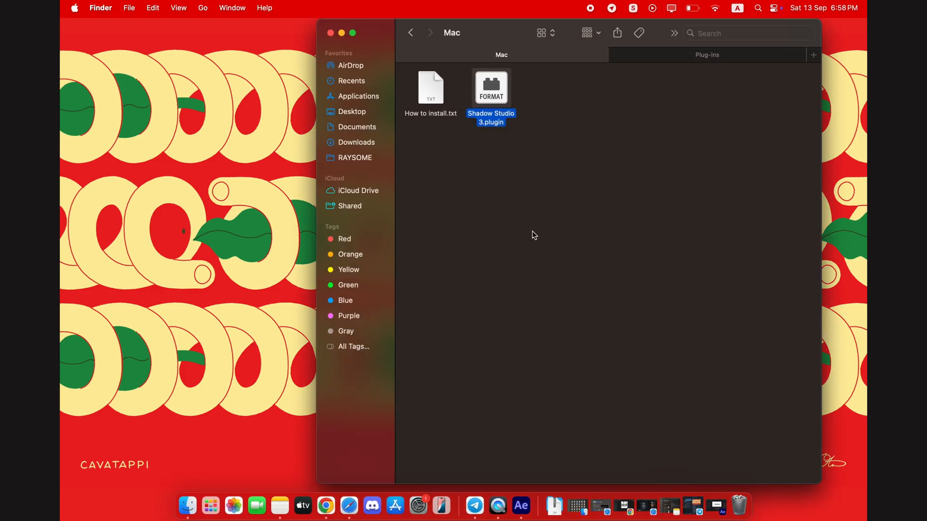
mouse_move(500, 102)
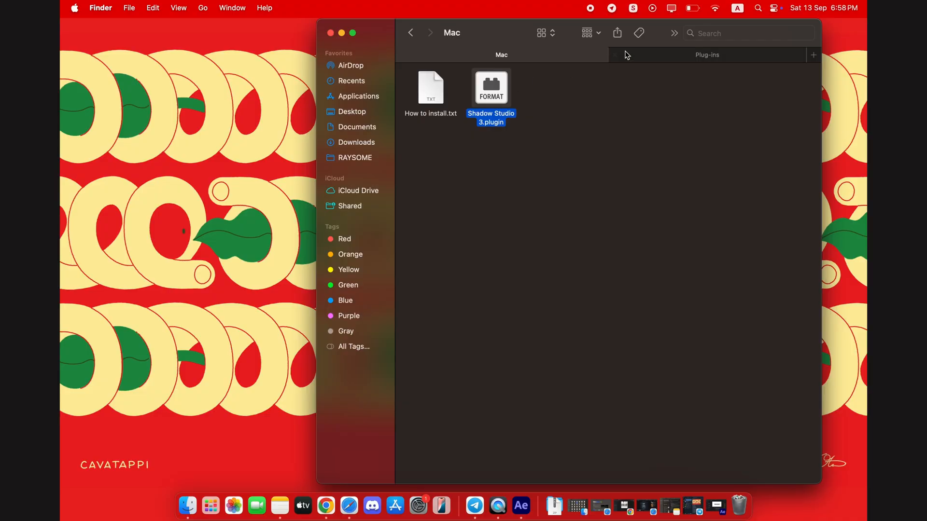
left_click(706, 54)
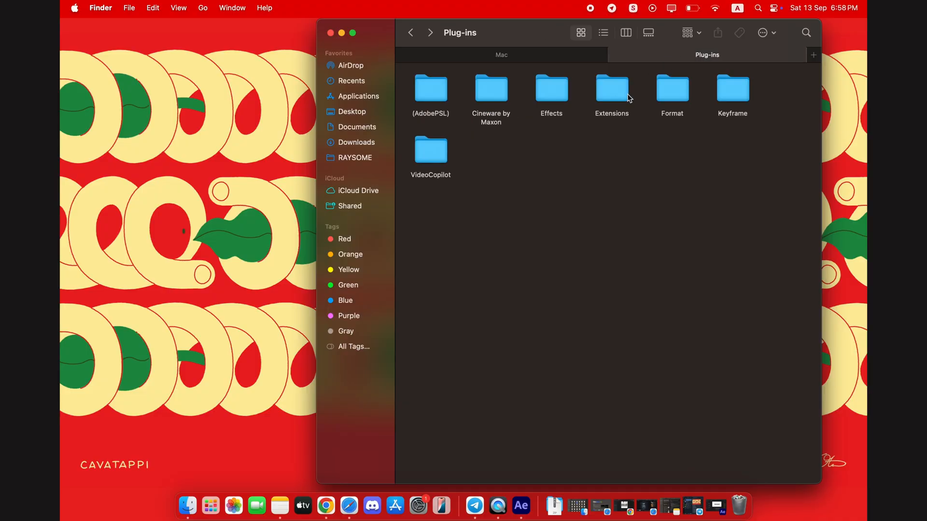